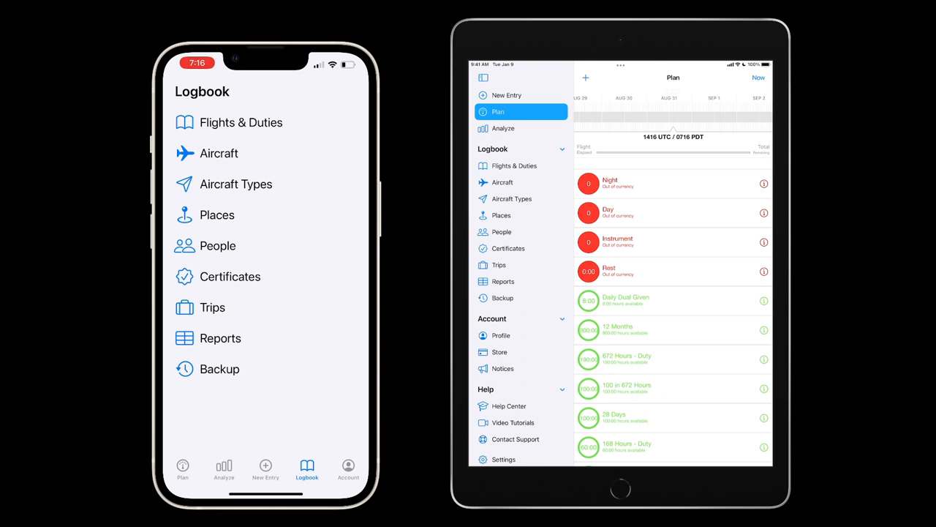
- Rename the iPad's Self person record to Maverick with type Instructor
click(502, 231)
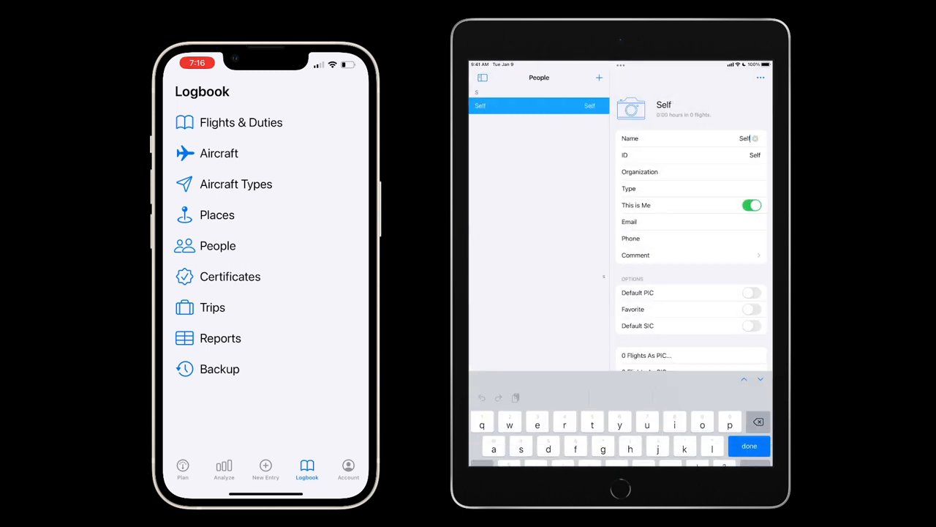
text(M)
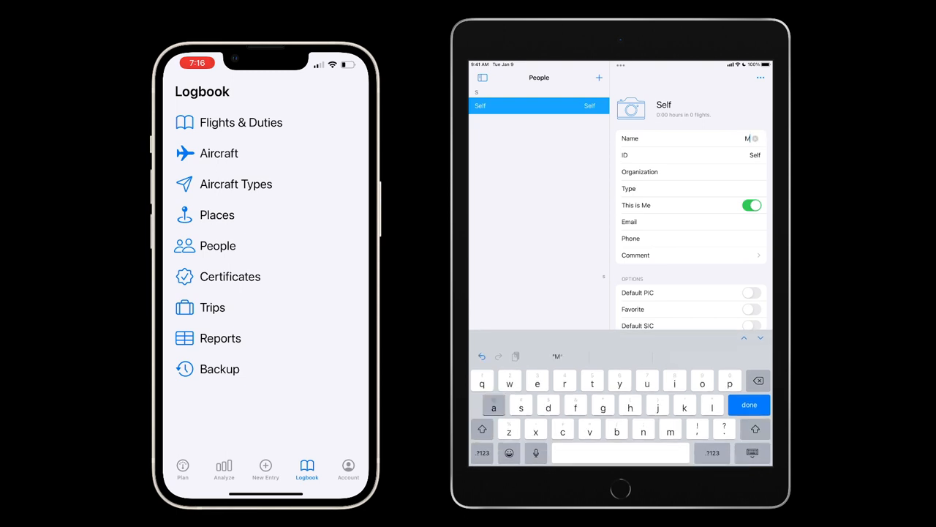
text(averick)
click(692, 188)
text(Instructor)
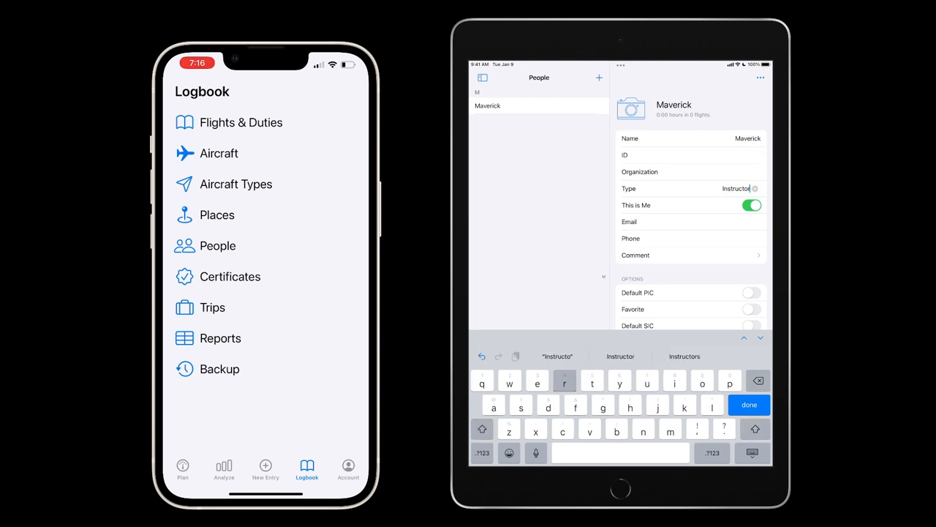
click(749, 403)
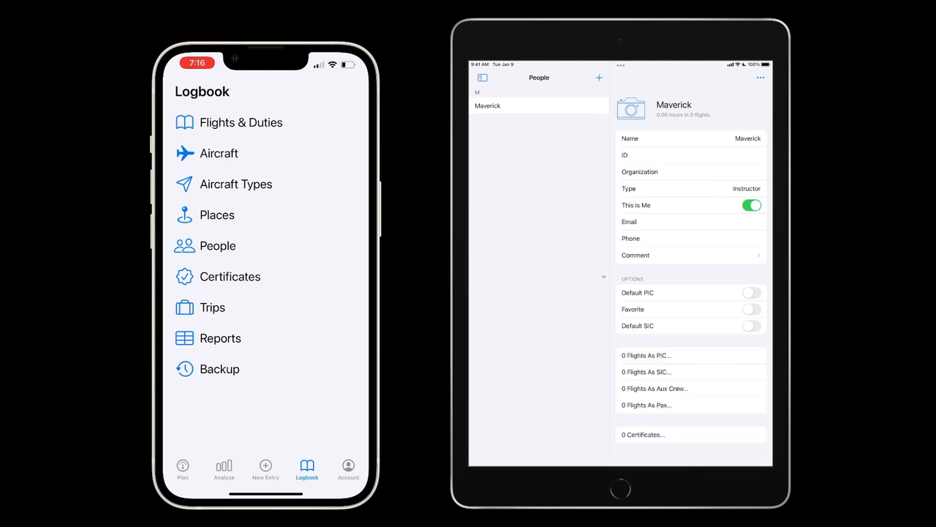
- AirDrop Maverick's record to the iPhone and import it into the student's LogTen logbook
click(761, 79)
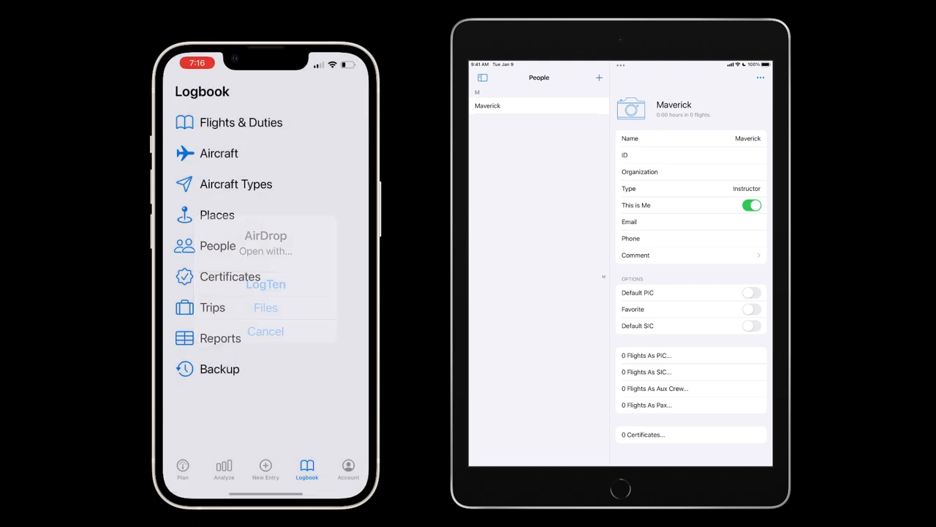
click(265, 284)
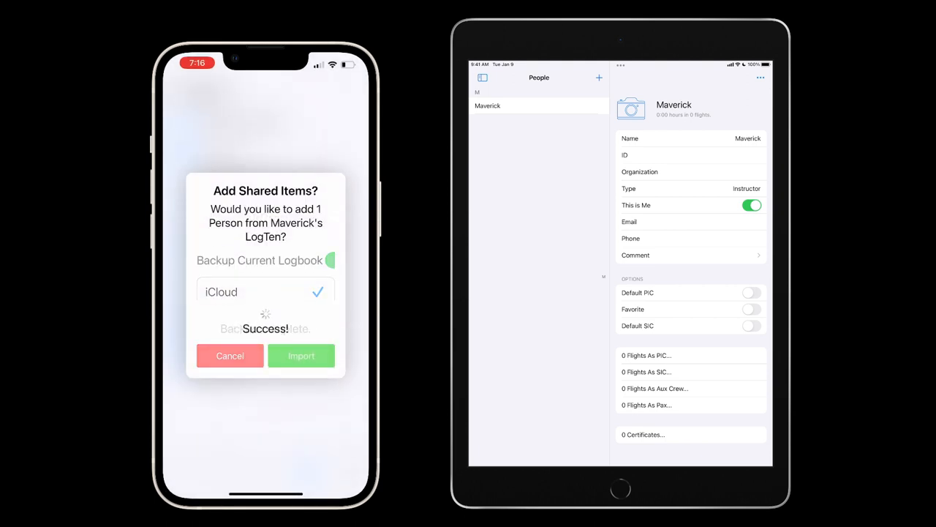
click(301, 355)
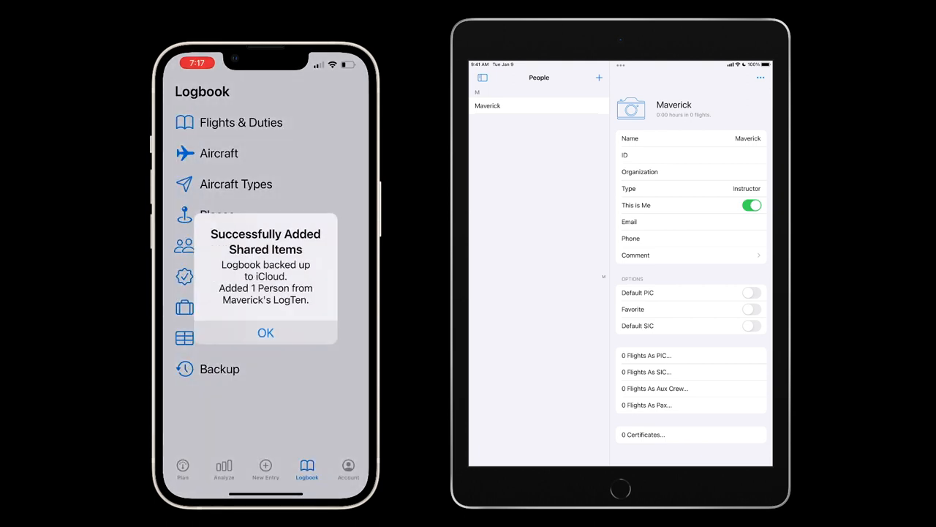
click(264, 334)
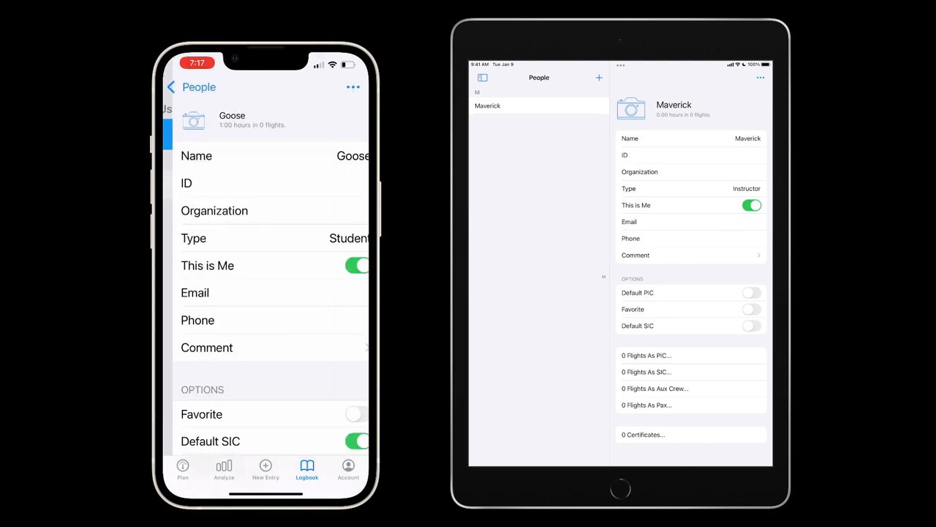
- AirDrop Goose's record to the iPad and import it so People lists Goose alongside Maverick
click(353, 88)
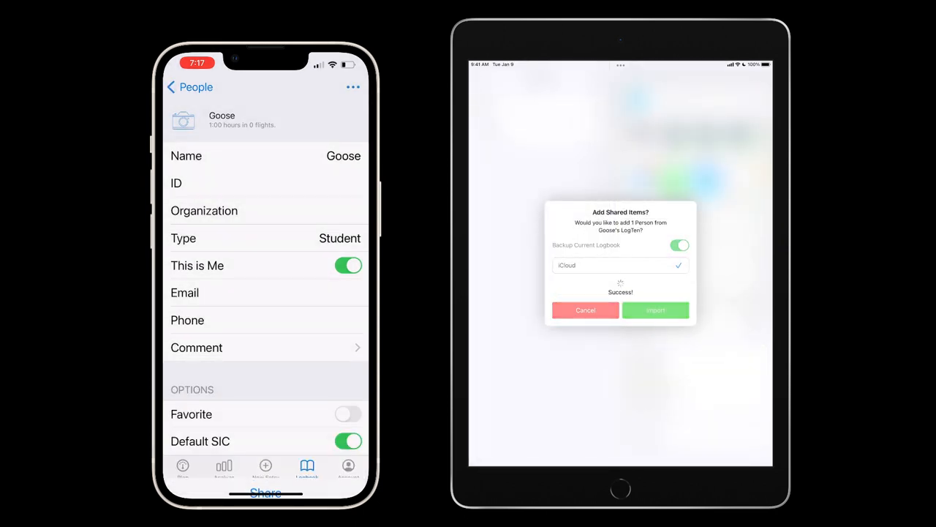
click(656, 310)
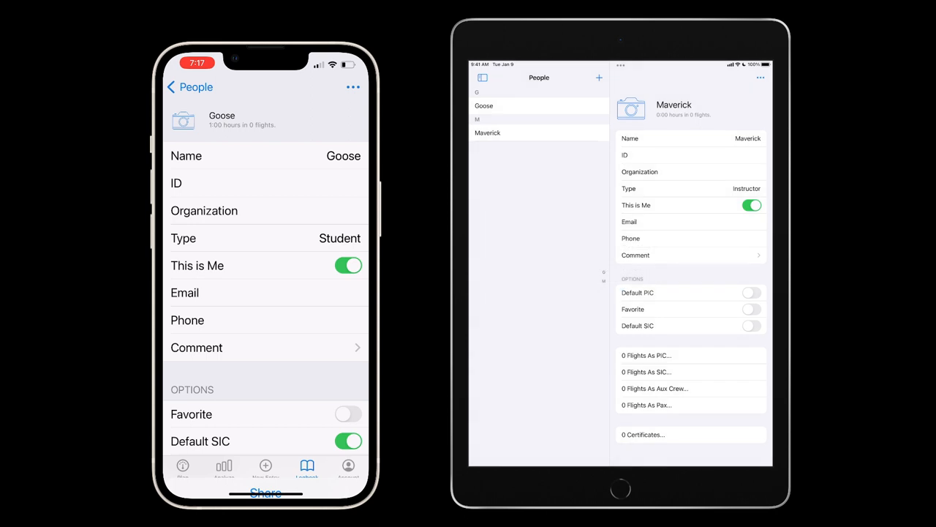
click(190, 88)
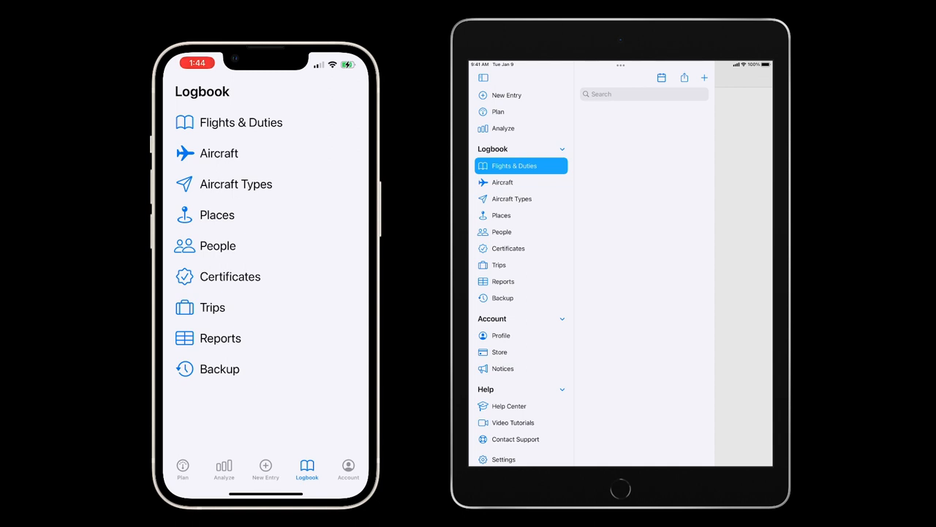
- View the 31-Aug-23 KPDX to KPDX 1:00 flight's details down to the Crew section
click(240, 123)
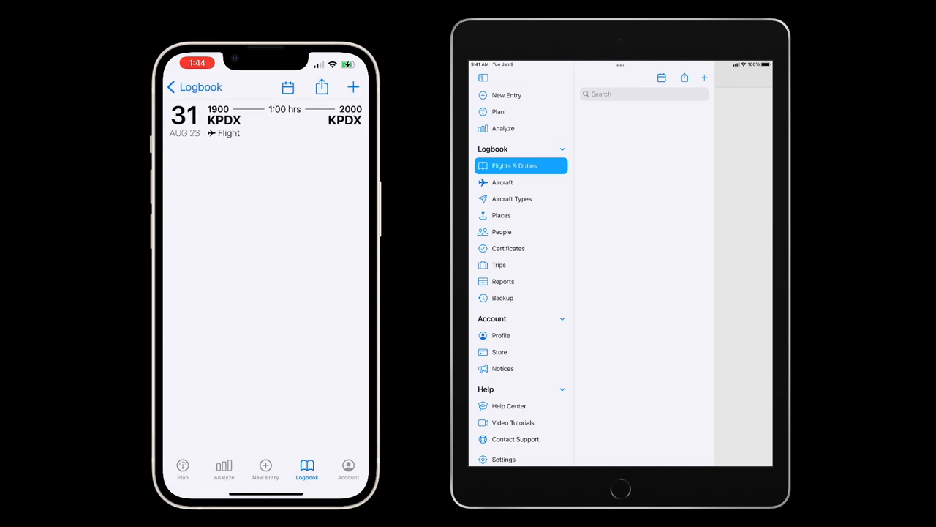
click(266, 120)
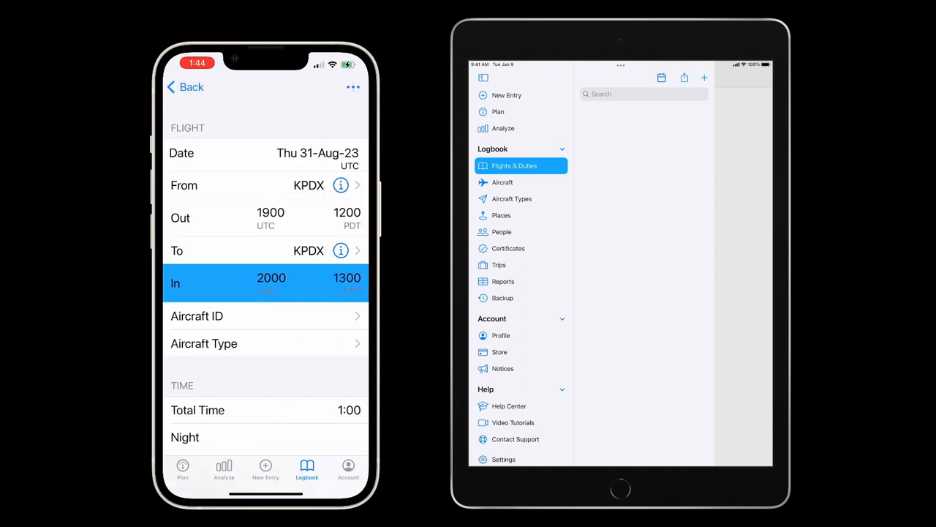
scroll(down, 3)
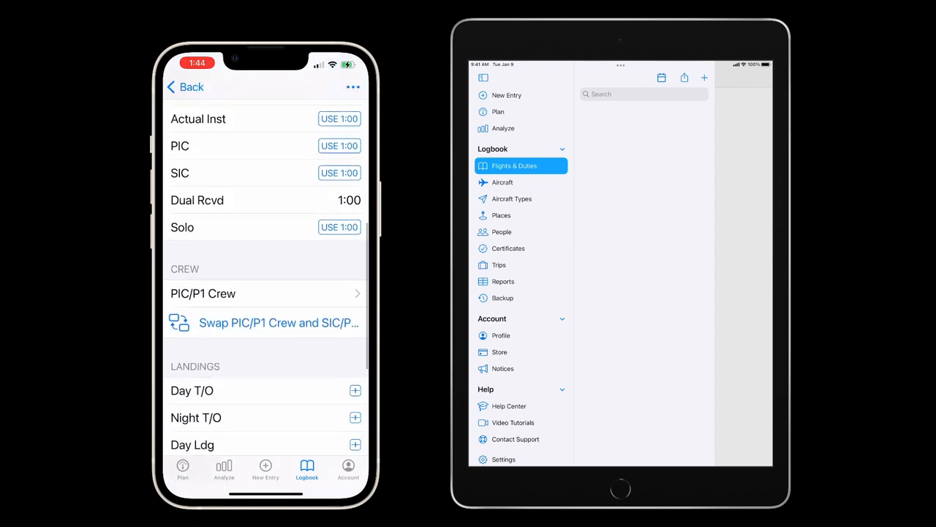
scroll(down, 3)
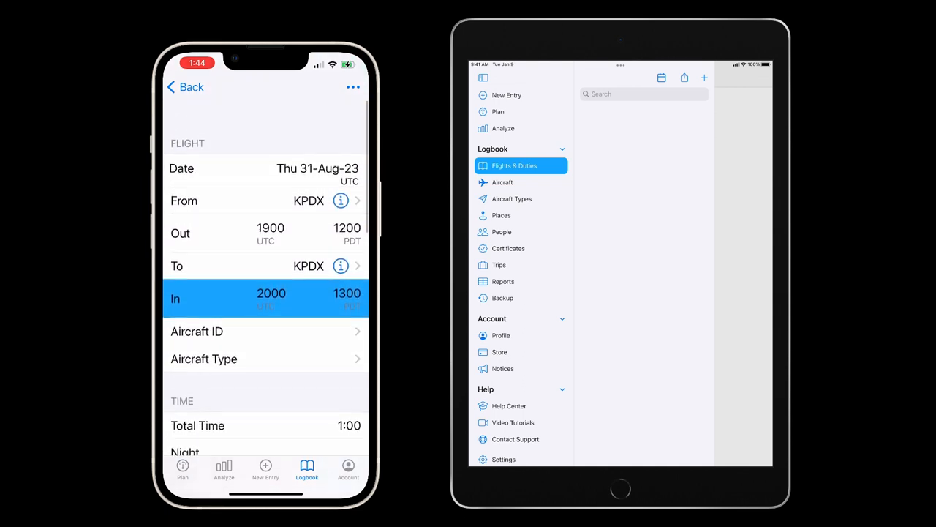
- Set Goose as PIC/P1 crew and student, Maverick as instructor, 2 day take-offs and landings
click(352, 88)
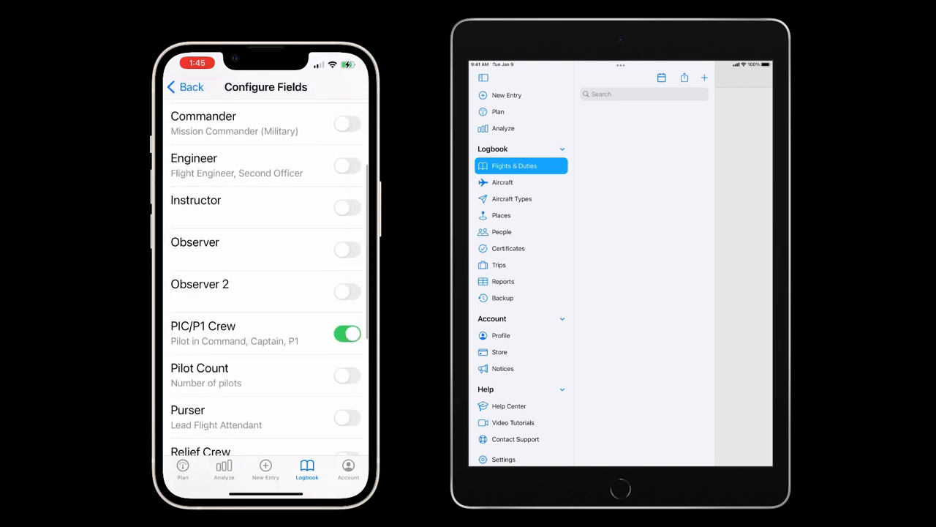
scroll(down, 3)
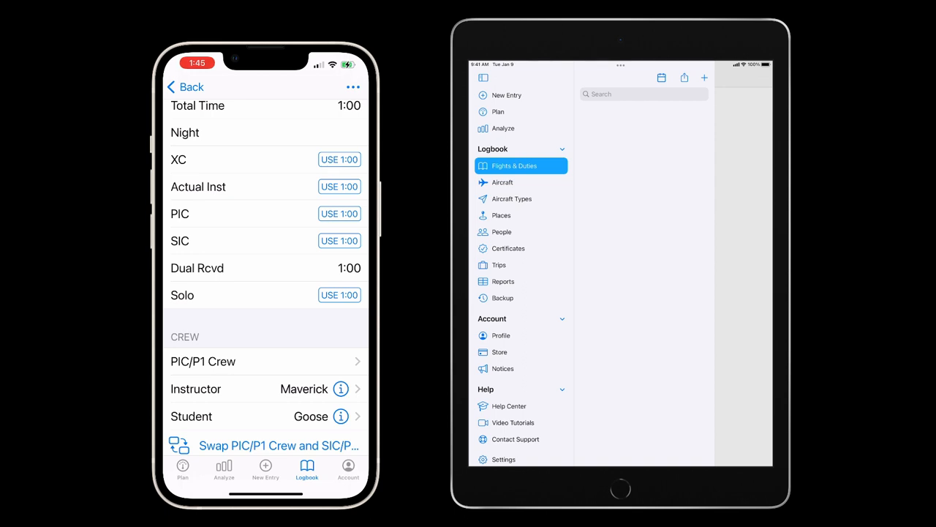
scroll(down, 3)
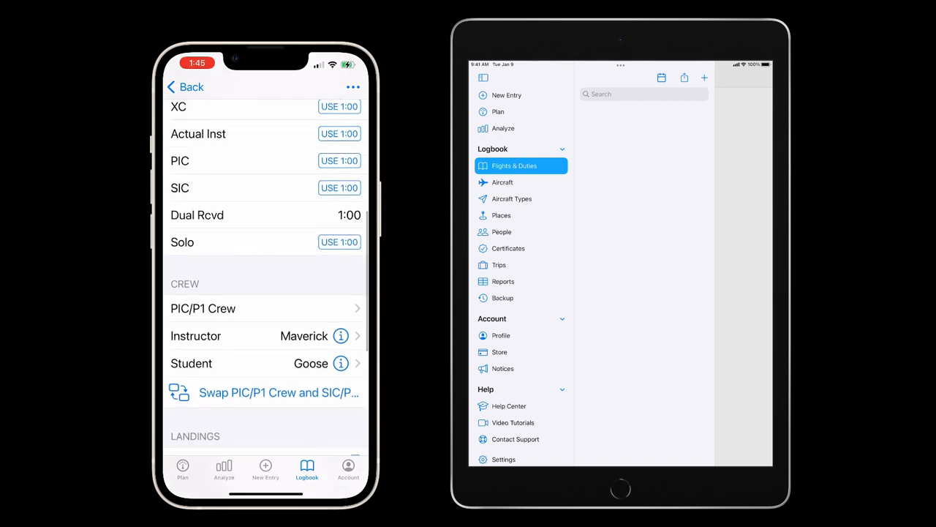
scroll(down, 3)
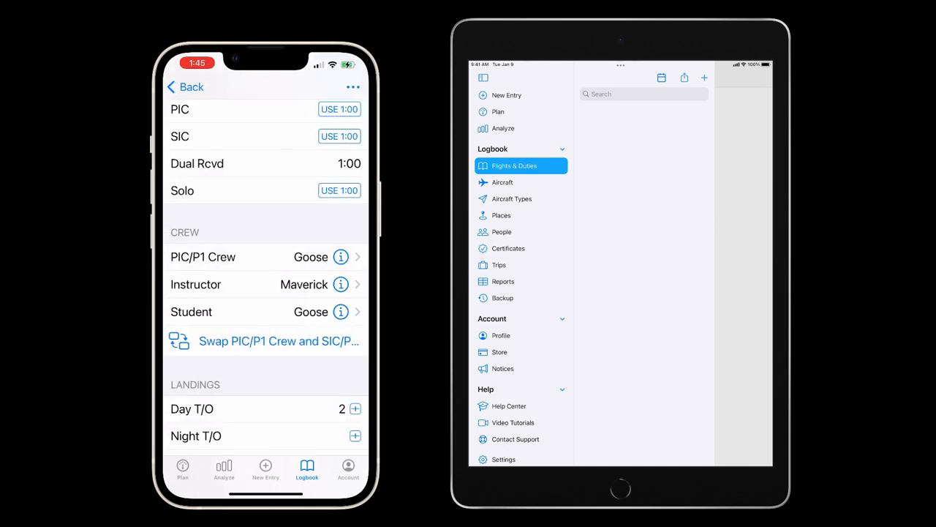
scroll(down, 3)
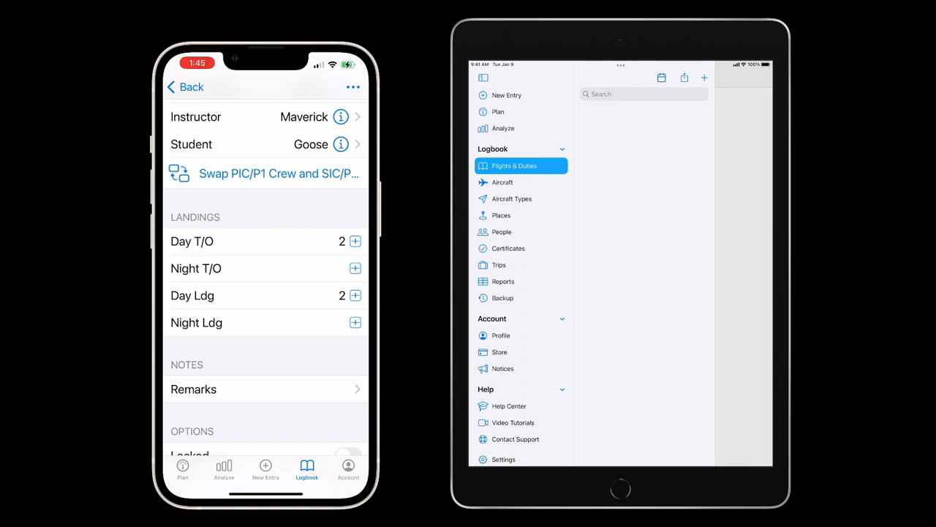
- Share the KPDX flight by AirDrop and import it with its people into the iPad logbook
click(351, 88)
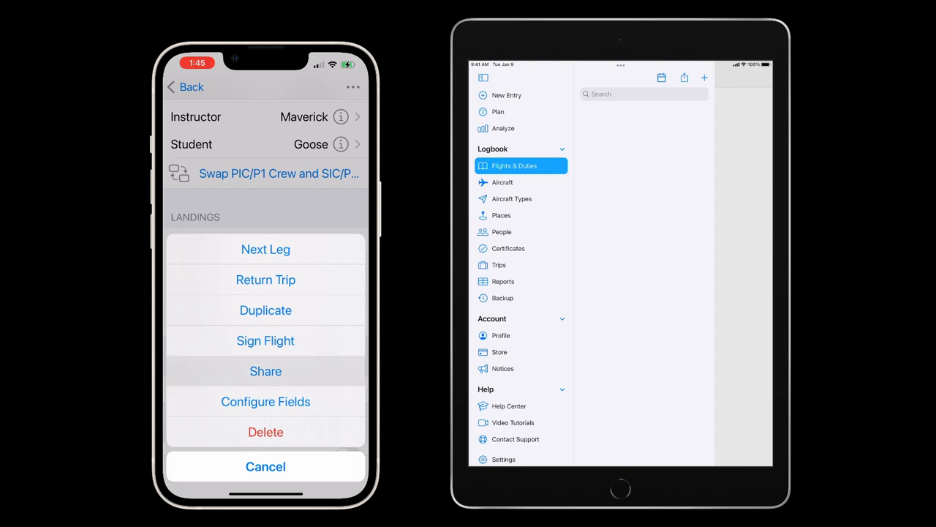
click(265, 466)
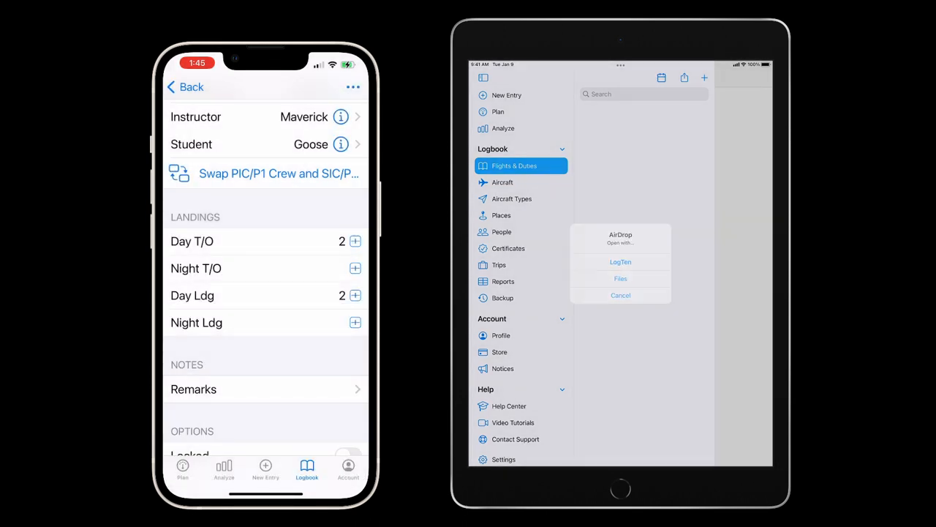
click(620, 261)
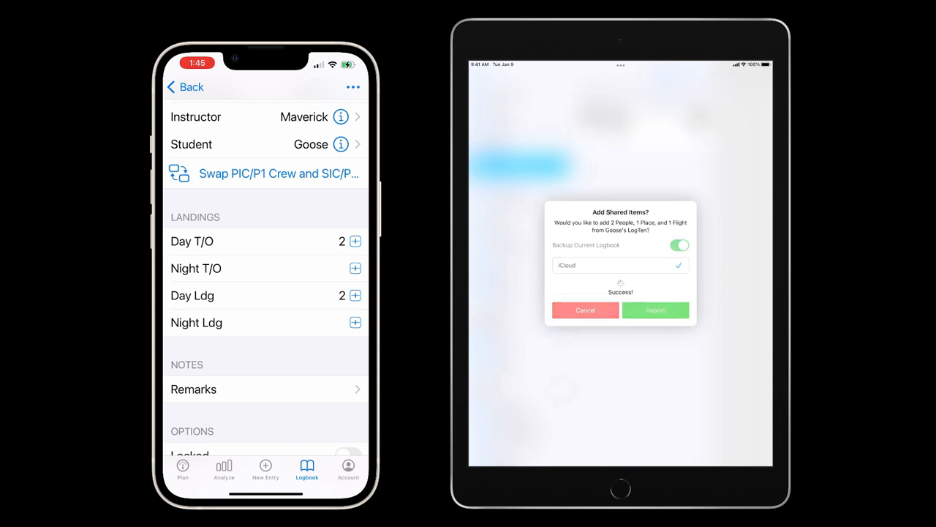
click(655, 310)
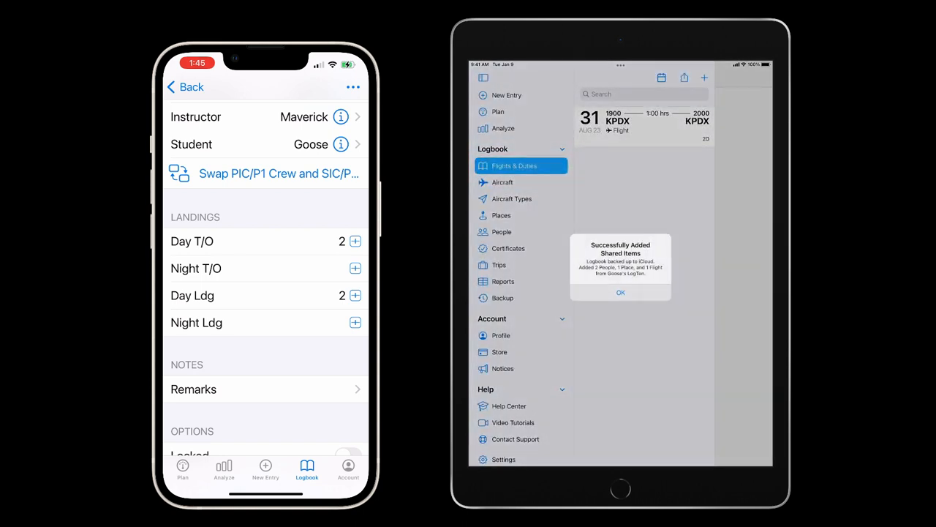
click(620, 293)
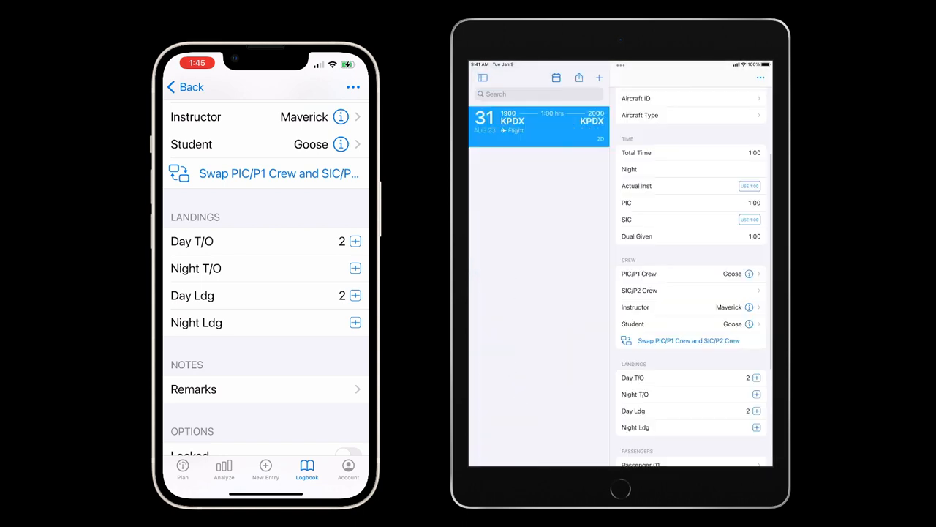
- Clear the day take-offs and landings on the iPad's copy of the flight
scroll(down, 3)
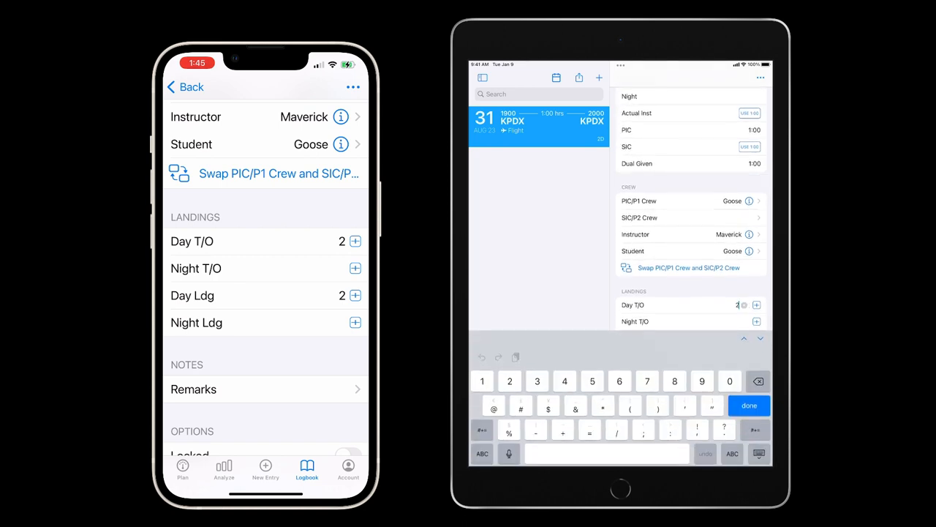
click(749, 405)
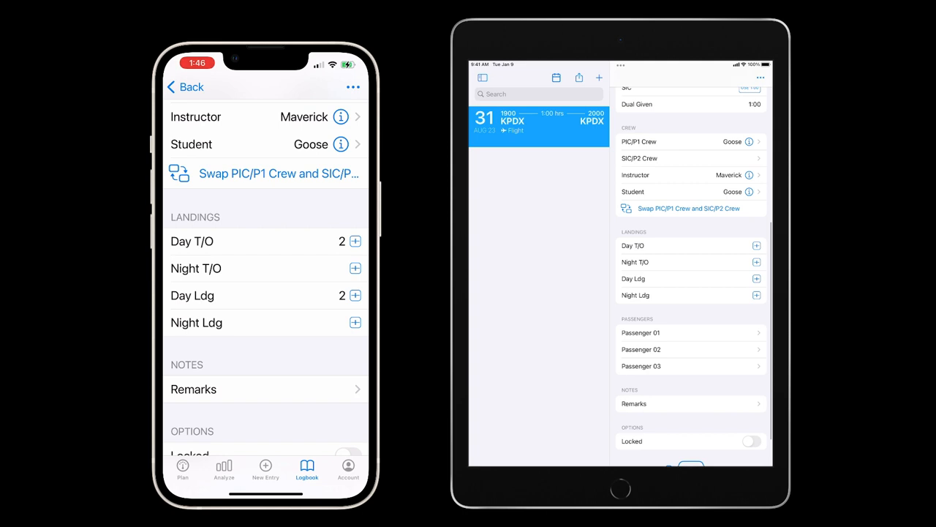
click(760, 79)
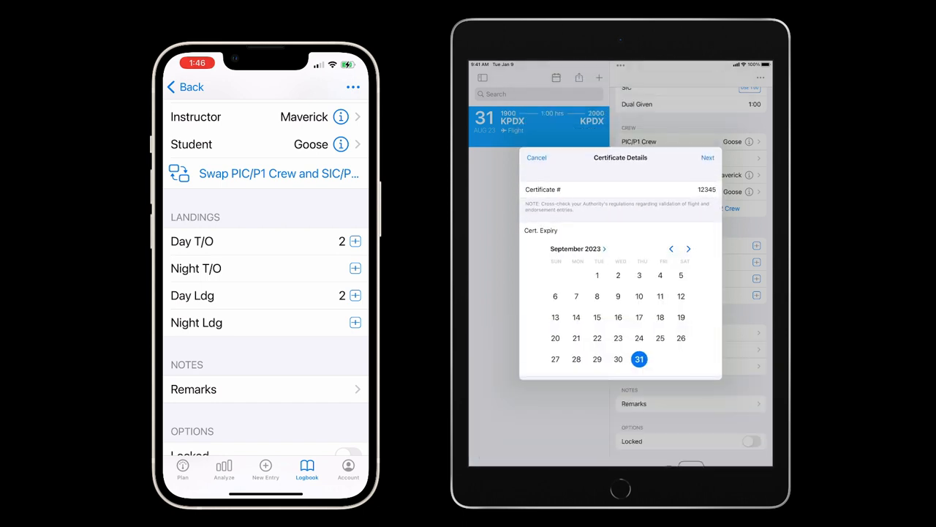
- Sign and lock the flight with certificate 12345, then import the signed flight on the iPhone
click(708, 158)
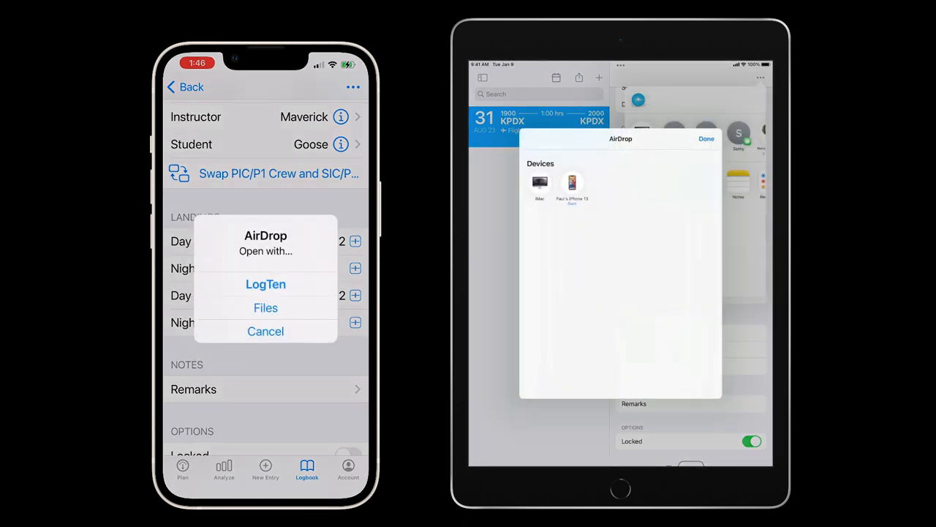
click(265, 284)
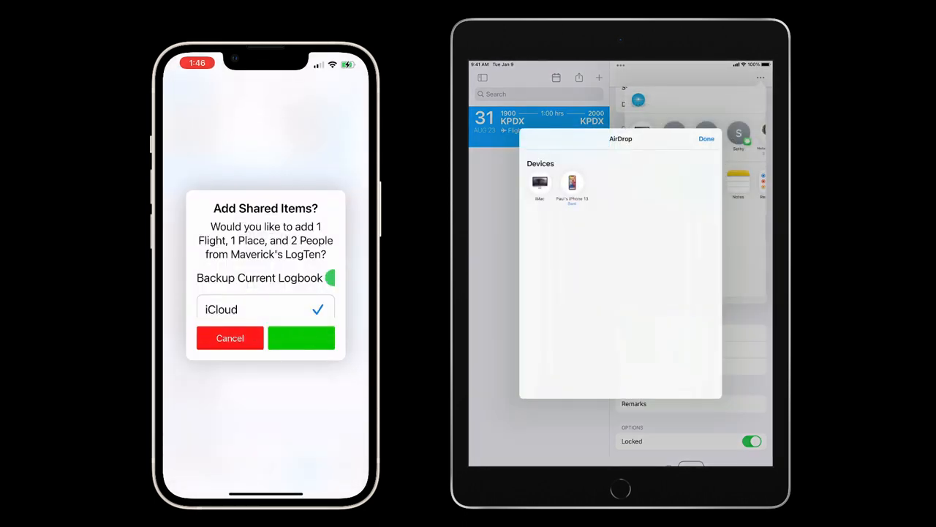
click(302, 338)
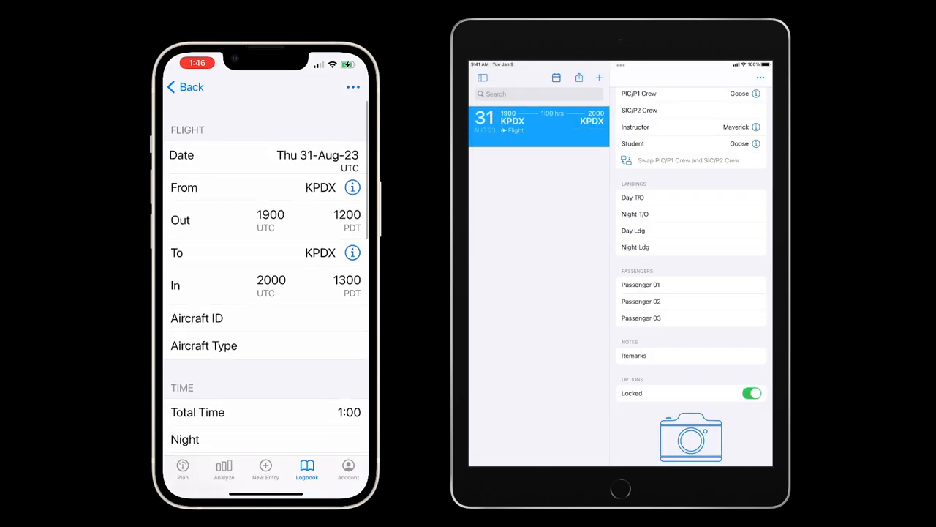
- Check the phone's flight is locked with crew and landings intact, then go to Account
scroll(down, 3)
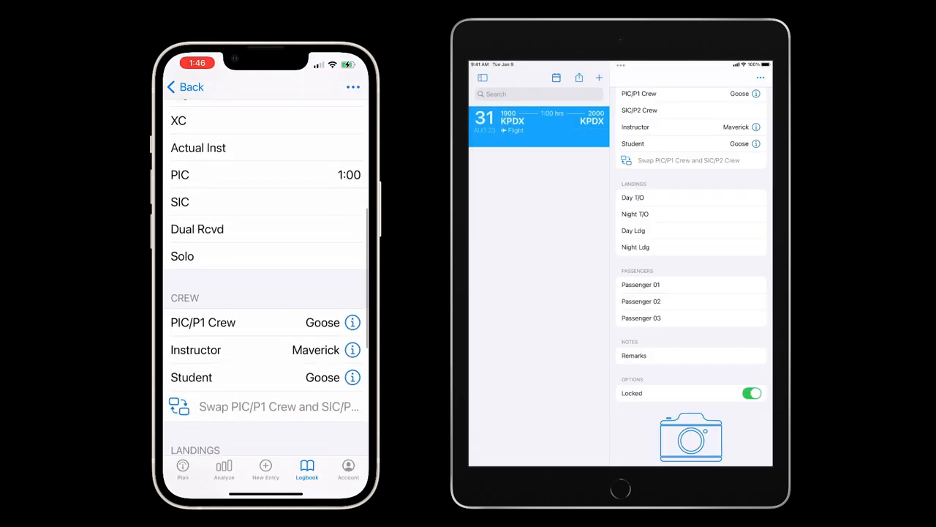
scroll(down, 3)
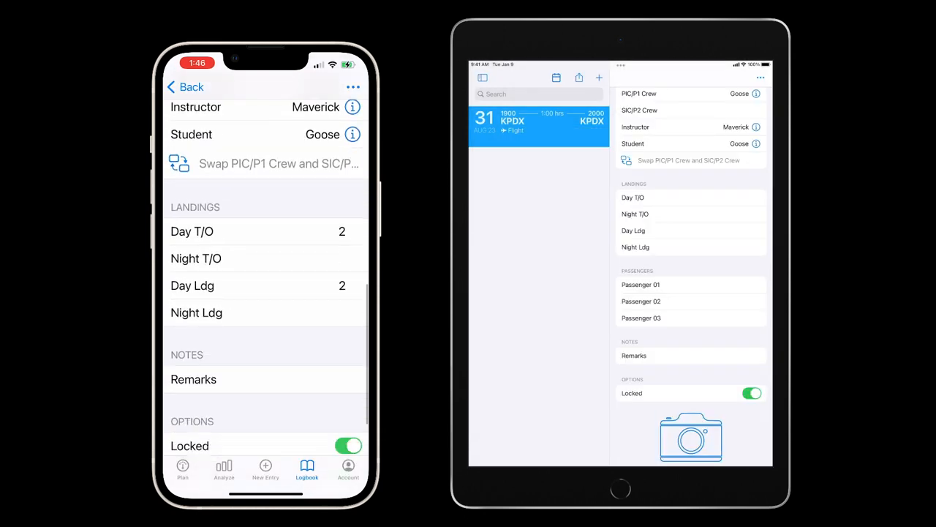
scroll(down, 3)
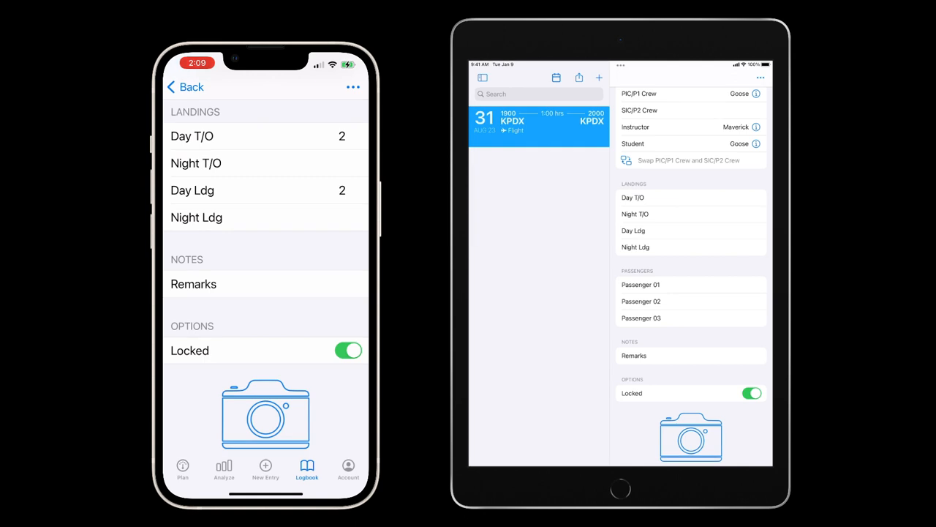
click(349, 465)
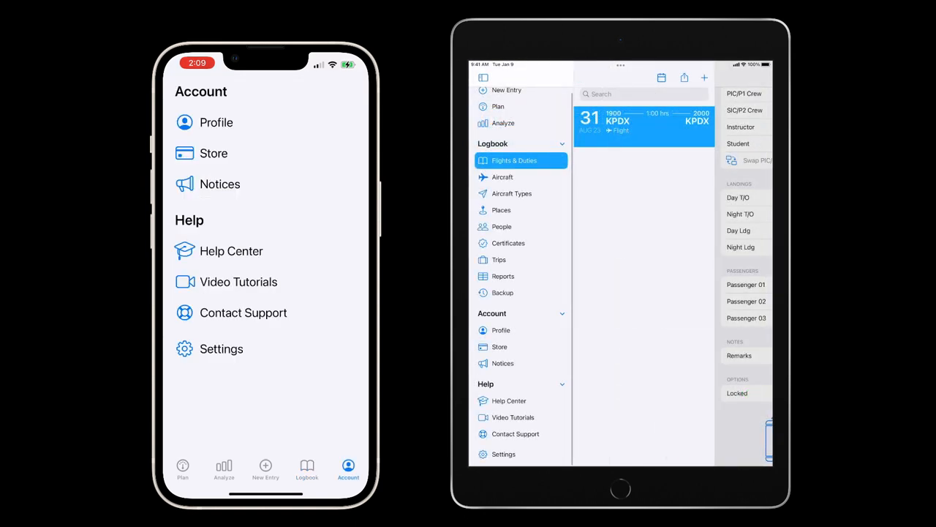